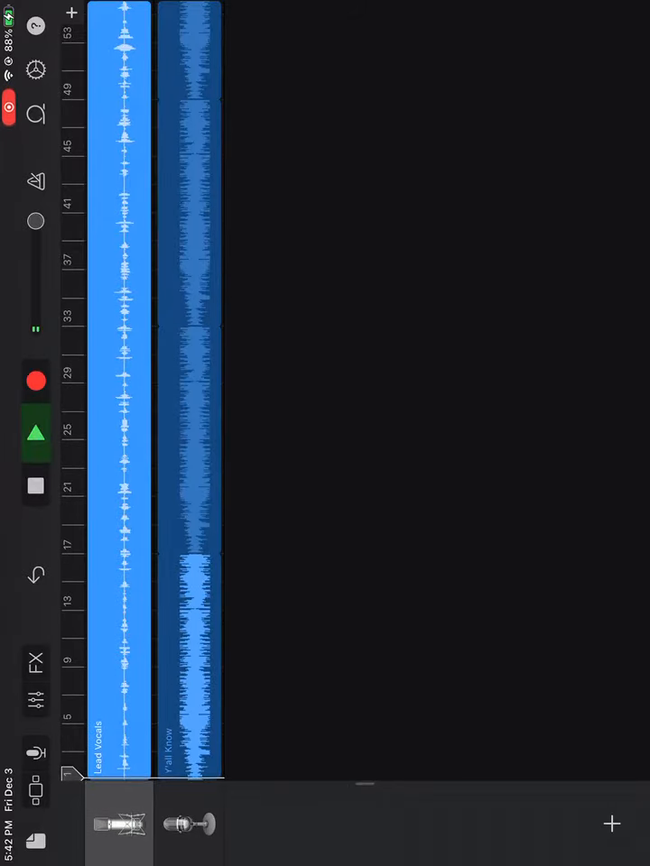
- Open the song Settings panel from the gear icon to see Fade Out enabled
click(35, 69)
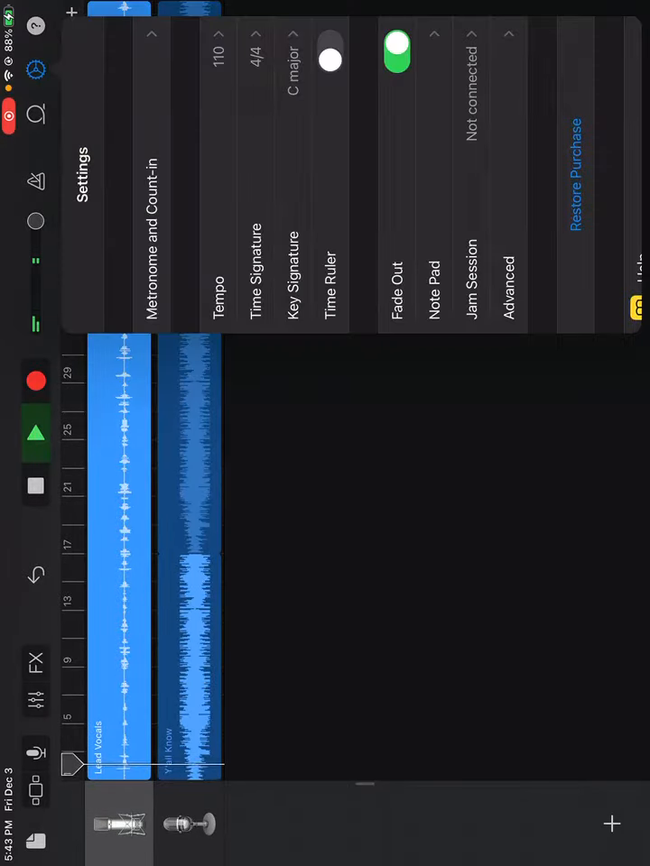